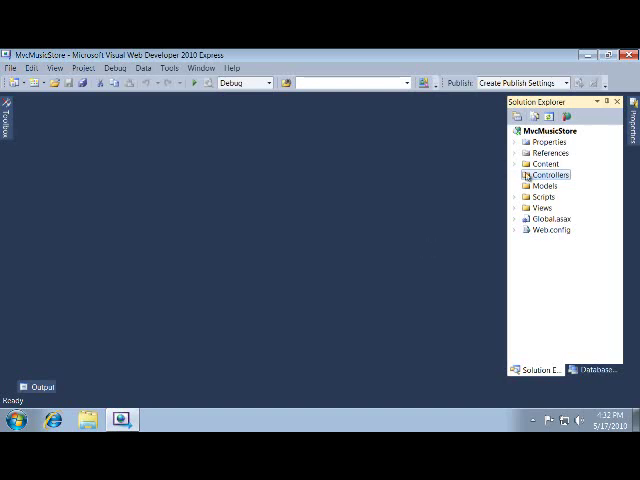
Step: Start adding a new controller to the Controllers folder in Solution Explorer
{"action": "right_click", "coordinate": [544, 176]}
{"action": "type", "text": "HomeController"}
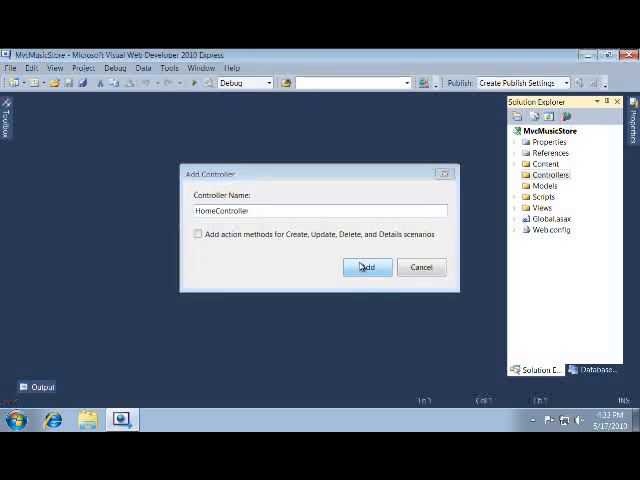
Step: Create HomeController and make Index return the string "Hello from Home" instead of View()
{"action": "left_click", "coordinate": [368, 268]}
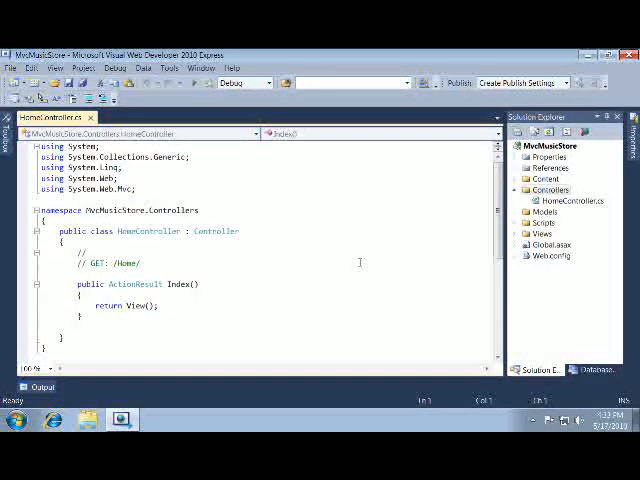
{"action": "double_click", "coordinate": [144, 284]}
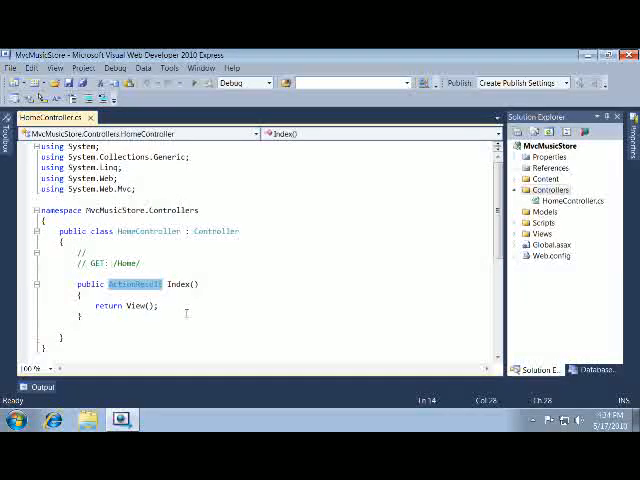
{"action": "type", "text": "string"}
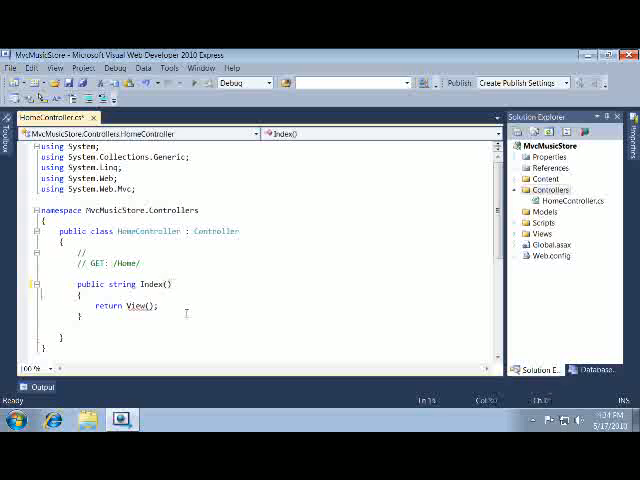
{"action": "double_click", "coordinate": [136, 304]}
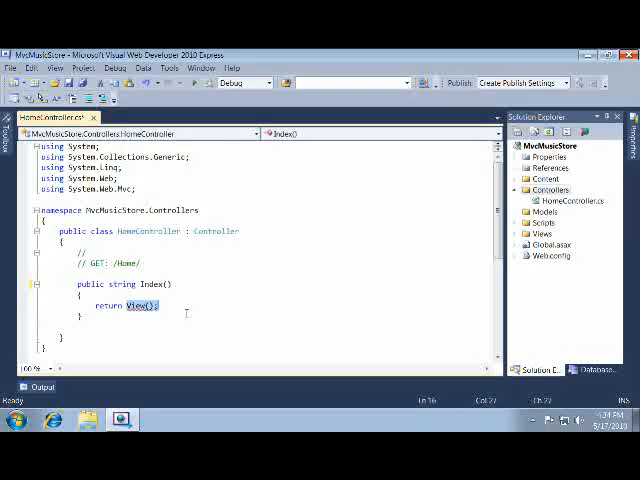
{"action": "type", "text": "\"Hello from Home\""}
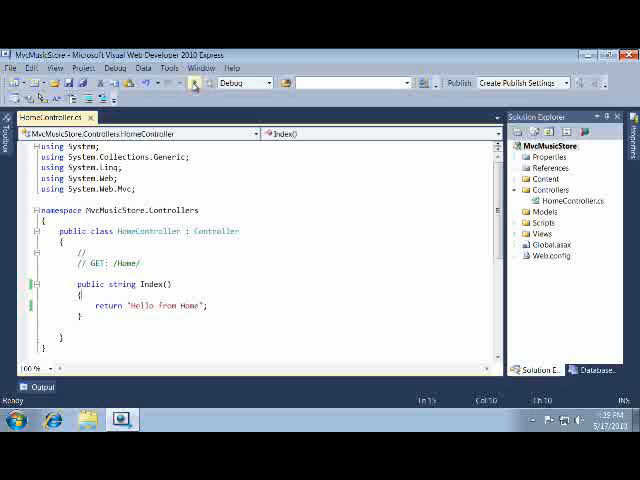
{"action": "mouse_move", "coordinate": [192, 84]}
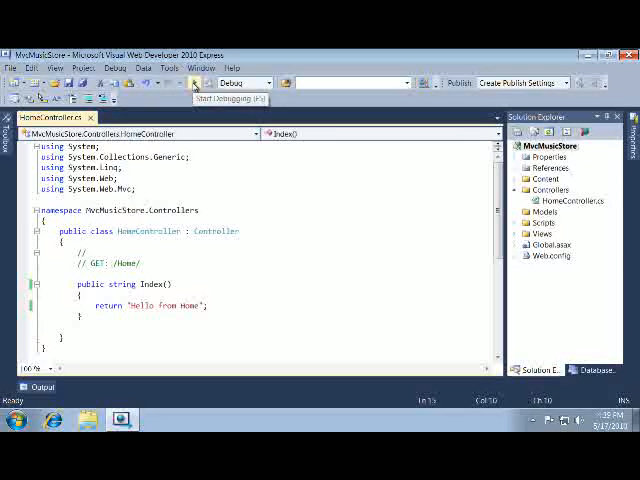
{"action": "mouse_move", "coordinate": [116, 68]}
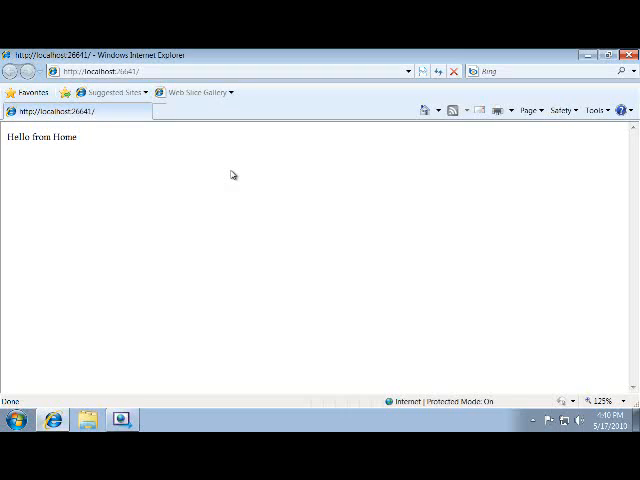
{"action": "mouse_move", "coordinate": [590, 220]}
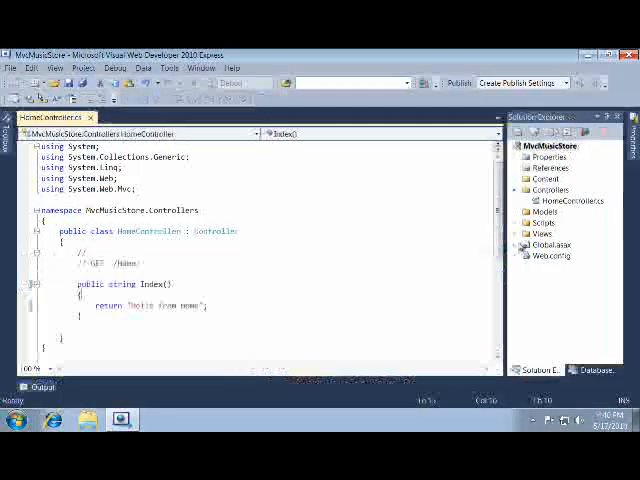
Step: Create StoreController in the Controllers folder and change its Index return type to string
{"action": "right_click", "coordinate": [548, 188]}
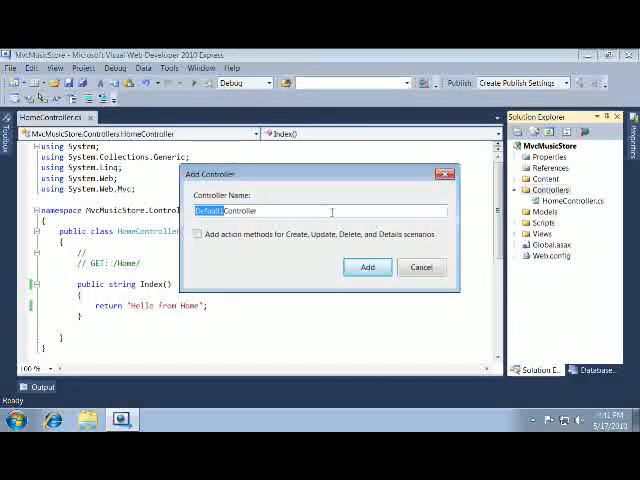
{"action": "type", "text": "StoreController"}
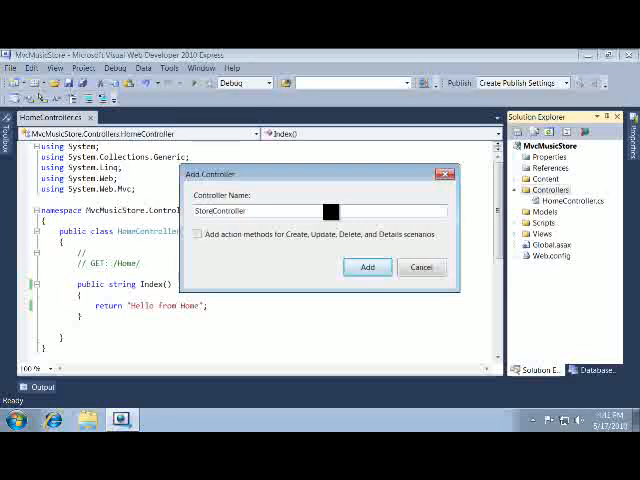
{"action": "left_click", "coordinate": [368, 268]}
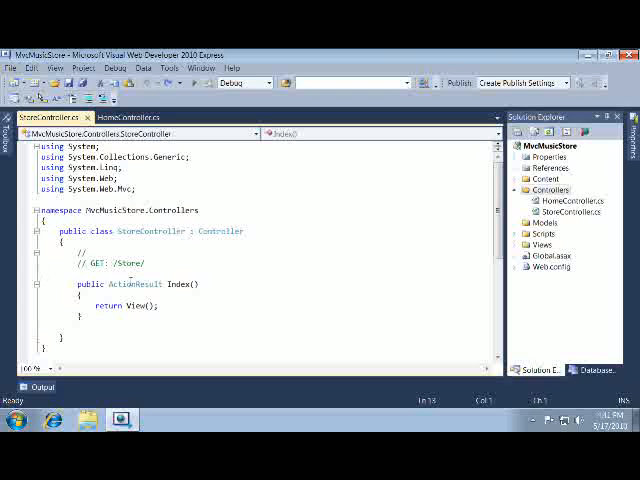
{"action": "double_click", "coordinate": [132, 284]}
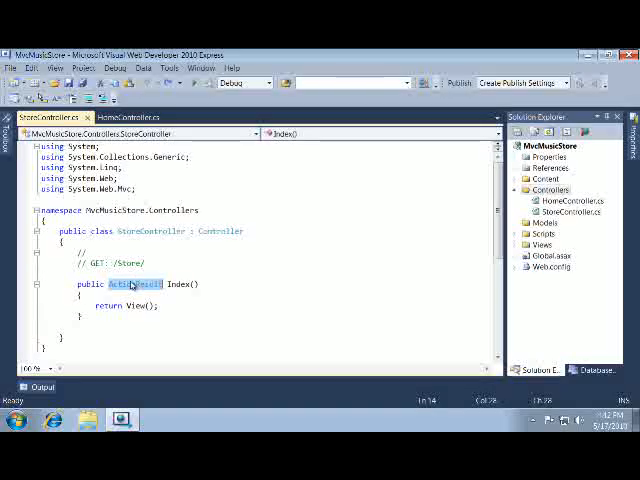
{"action": "type", "text": "string Browse("}
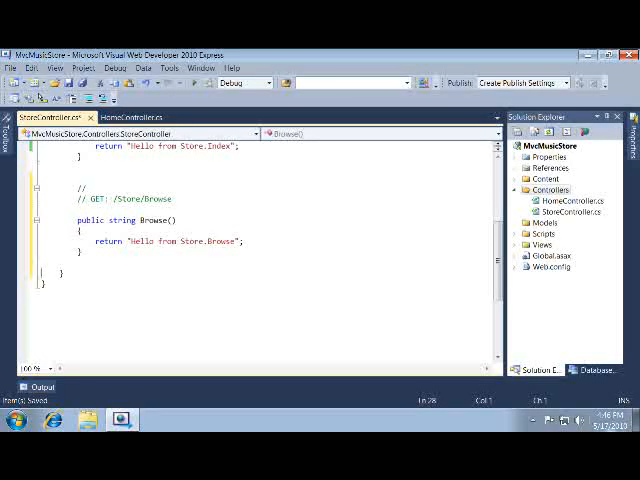
{"action": "mouse_move", "coordinate": [238, 392]}
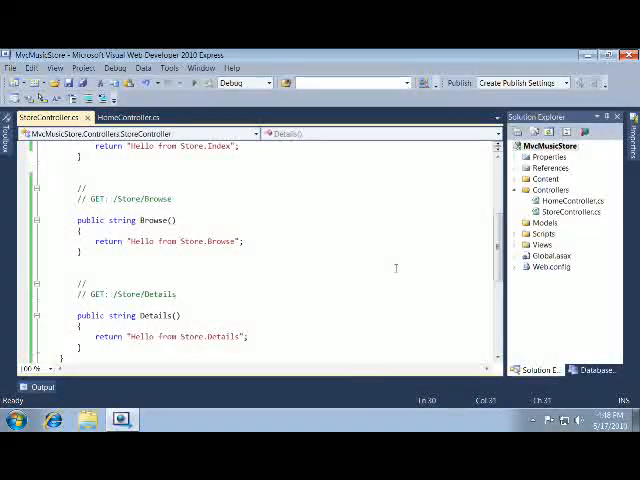
Step: Extend the Details message to append ", ID = " plus the requested id
{"action": "type", "text": "/5"}
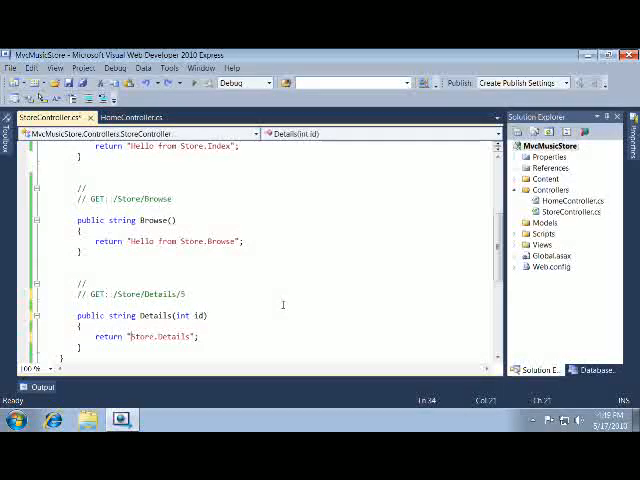
{"action": "type", "text": ", ID = \" + id"}
{"action": "left_click", "coordinate": [128, 220]}
{"action": "type", "text": "string genre"}
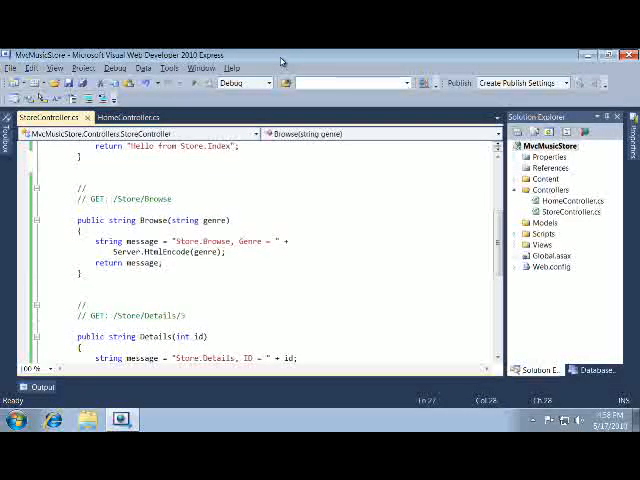
Step: Run the MvcMusicStore site in the debugger to test the updated Browse and Details actions
{"action": "key", "text": "F5"}
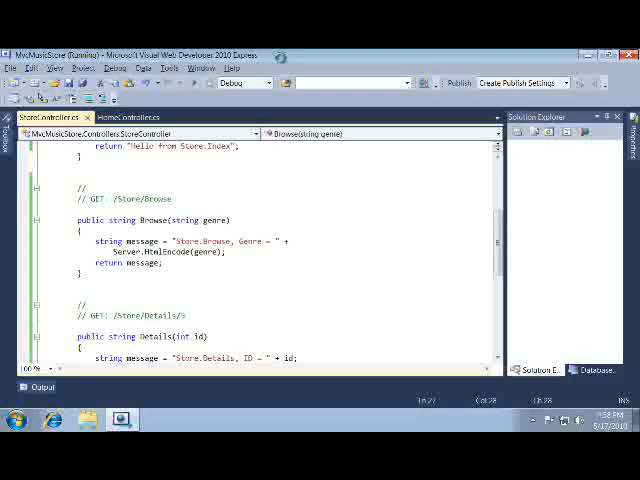